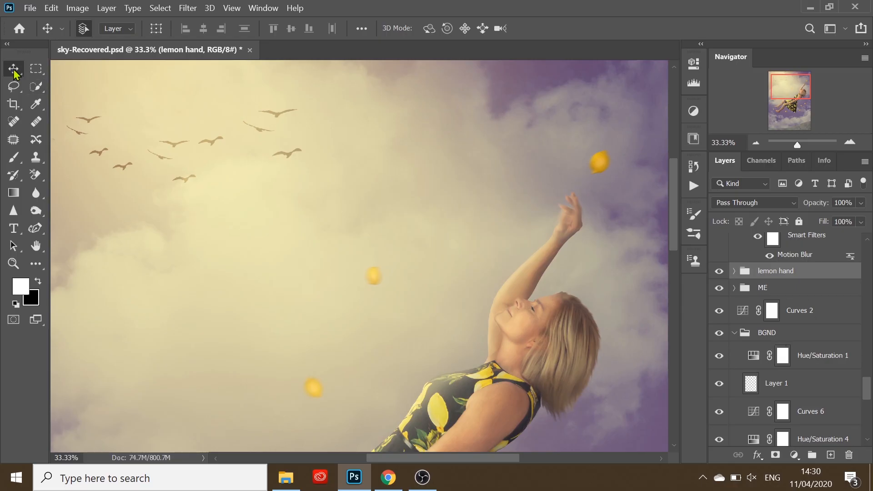
mouse_move(13, 69)
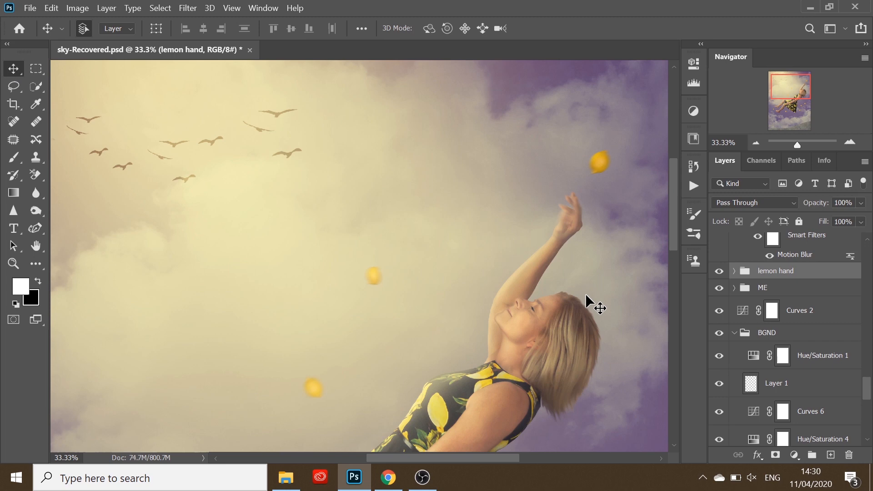
mouse_move(646, 218)
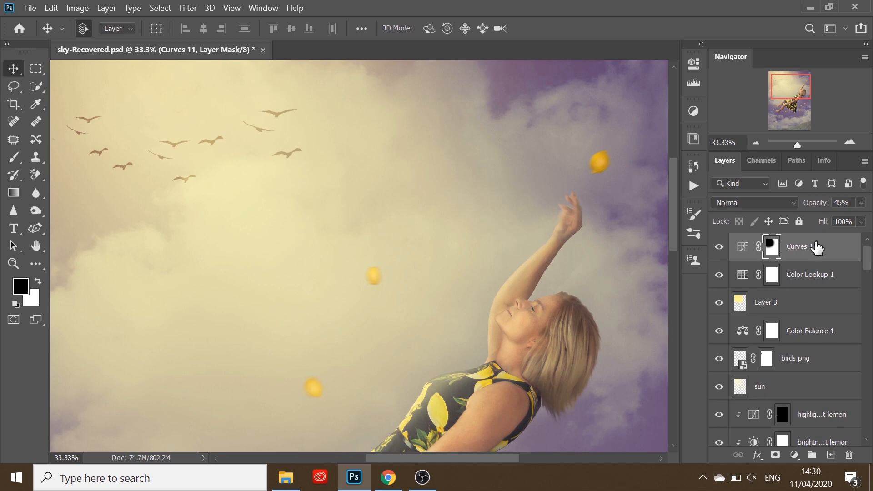
mouse_move(802, 258)
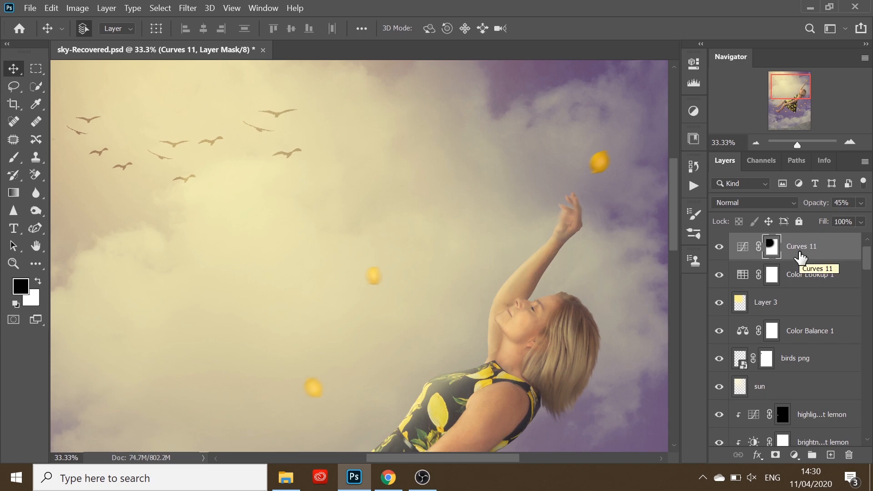
mouse_move(611, 183)
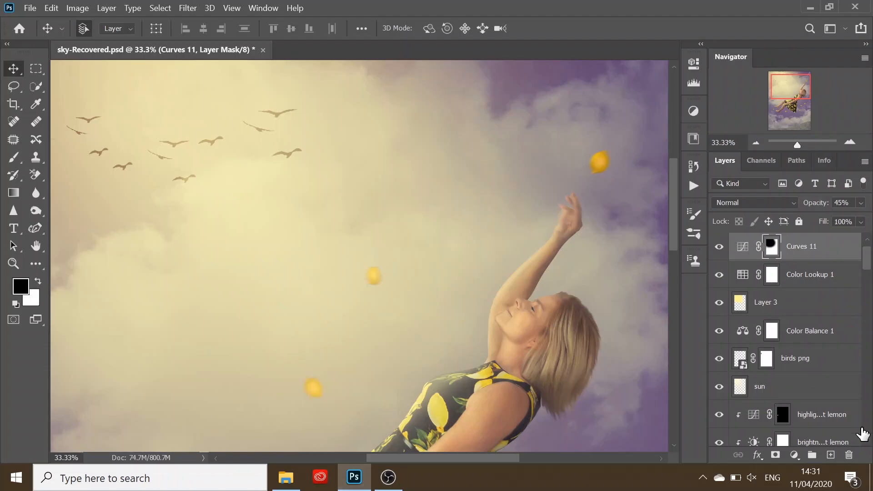
scroll(down, 3)
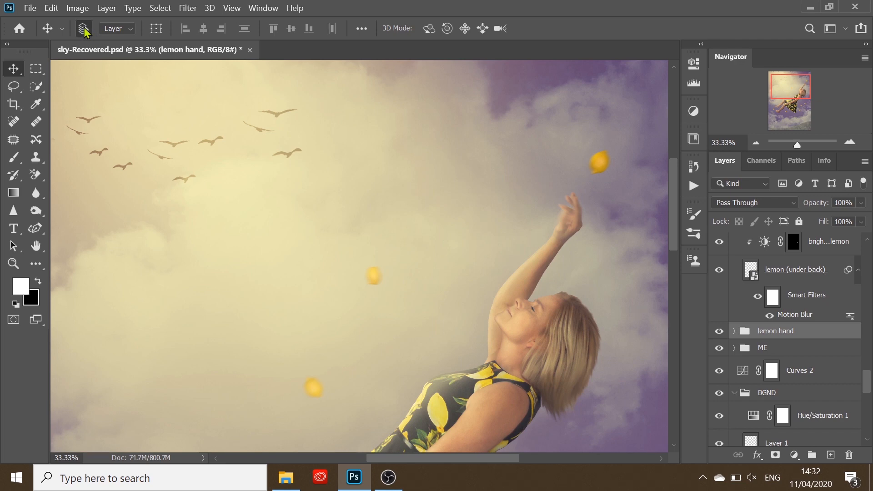
mouse_move(83, 34)
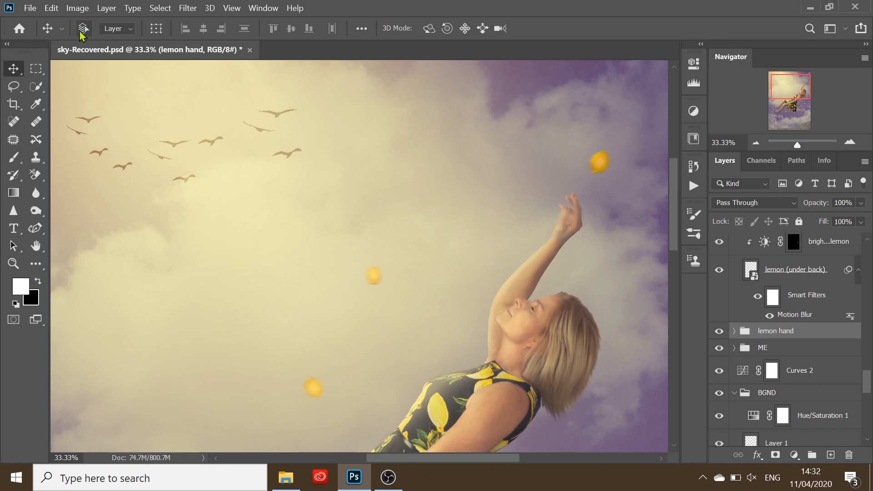
mouse_move(588, 227)
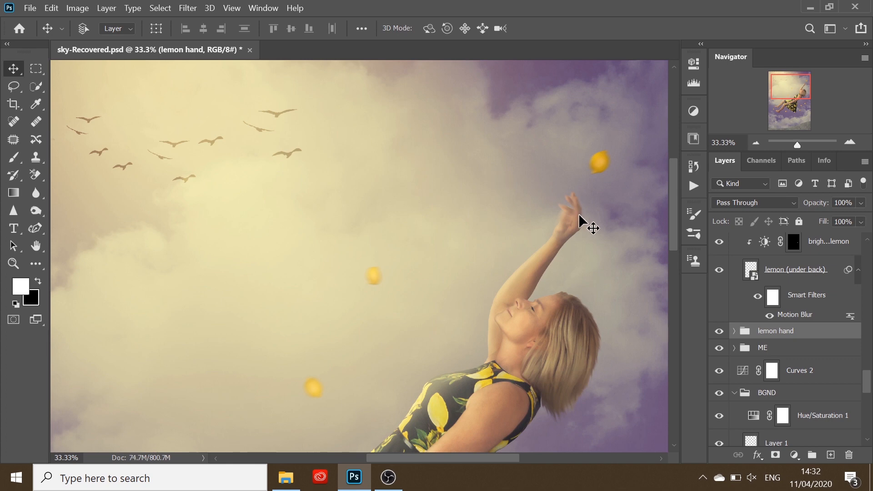